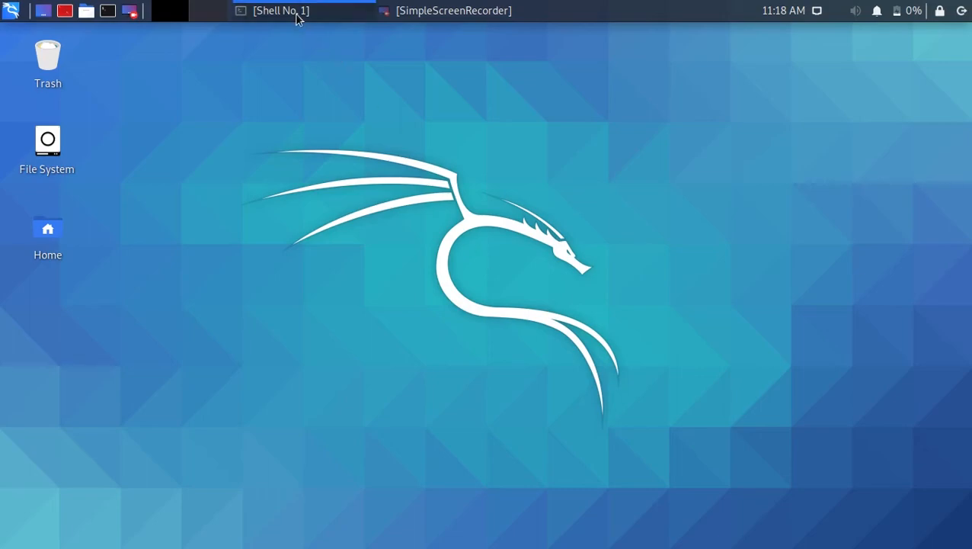
Run sudo apt-get install macchanger, which reports version 1.7.0-5.4 is already newest.
click(289, 10)
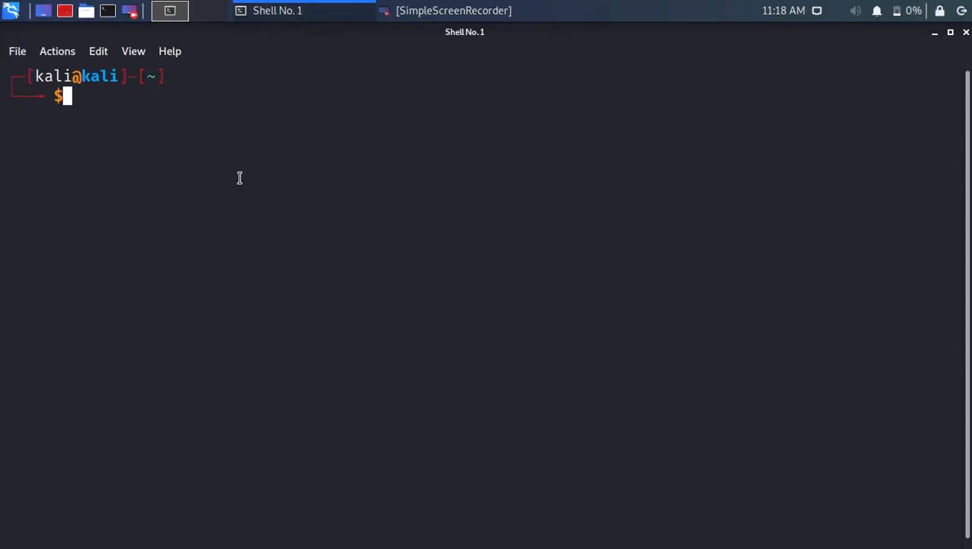
text(sudo apt)
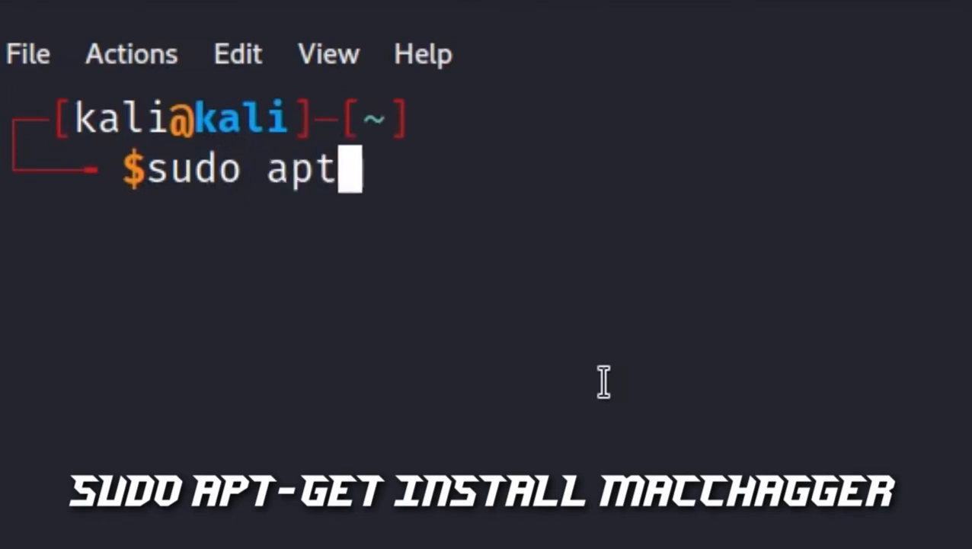
text(-get in)
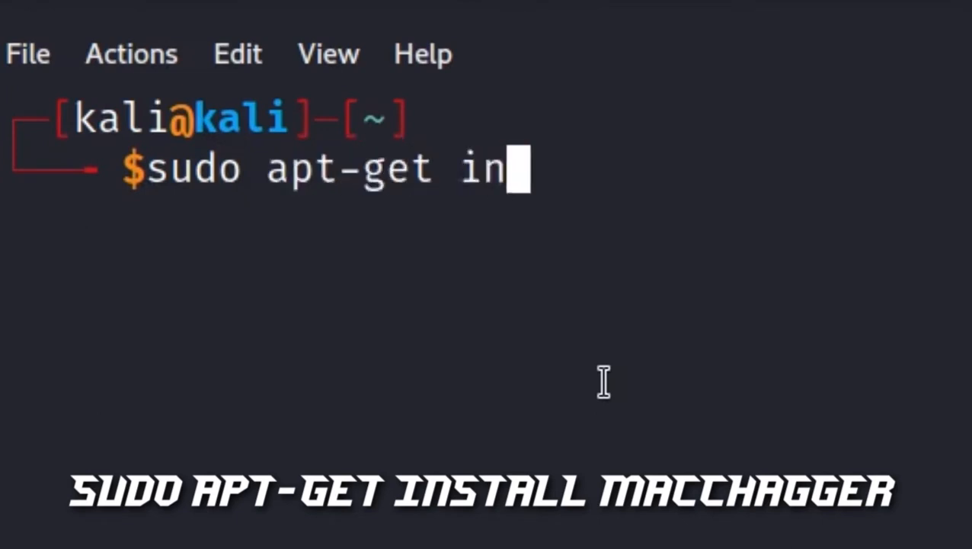
text(stall macchanger)
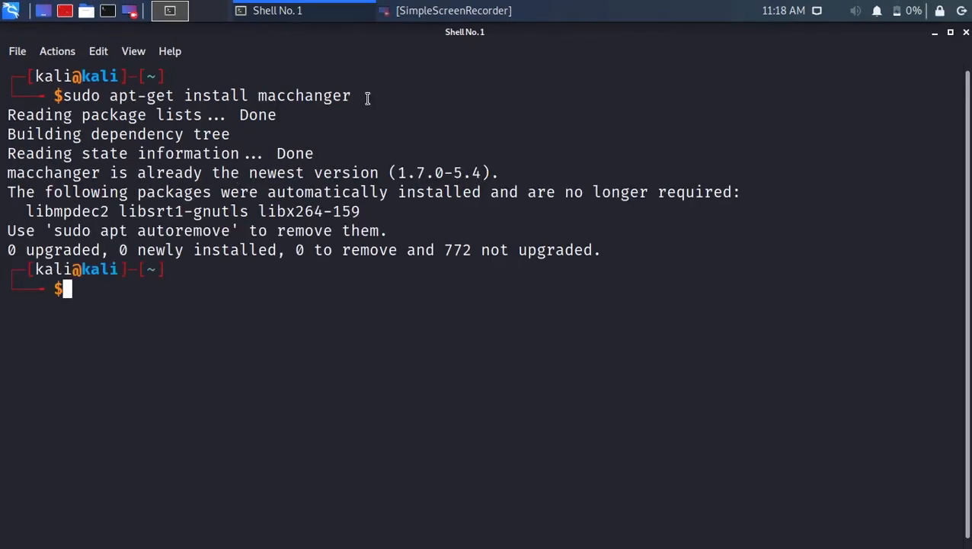
Display GNU MAC Changer's usage and full options list with macchanger --help.
text(m)
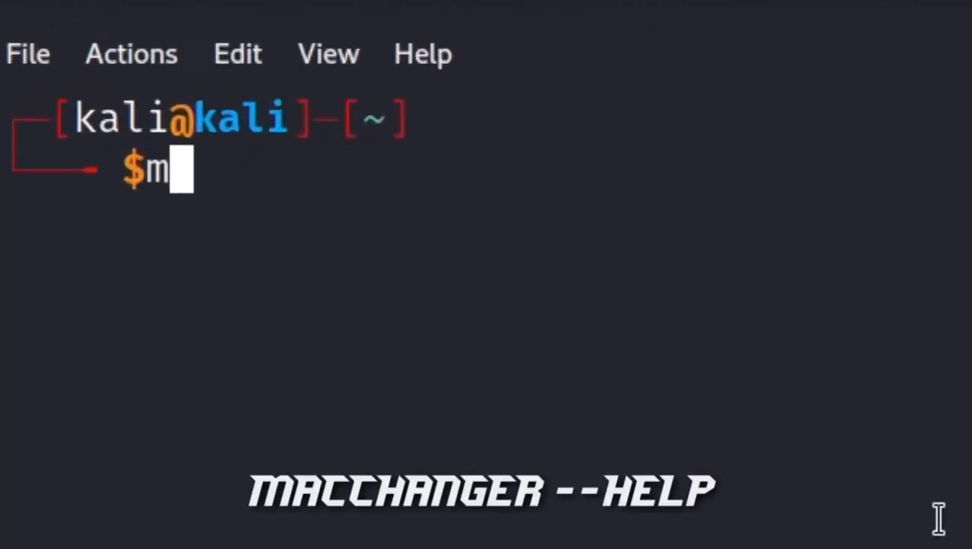
text(acchanger --help)
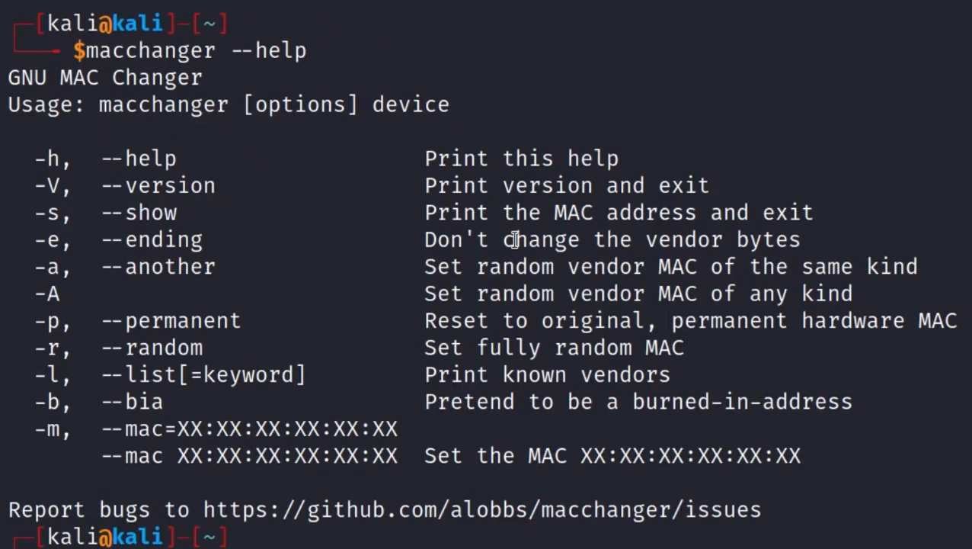
mouse_move(25, 134)
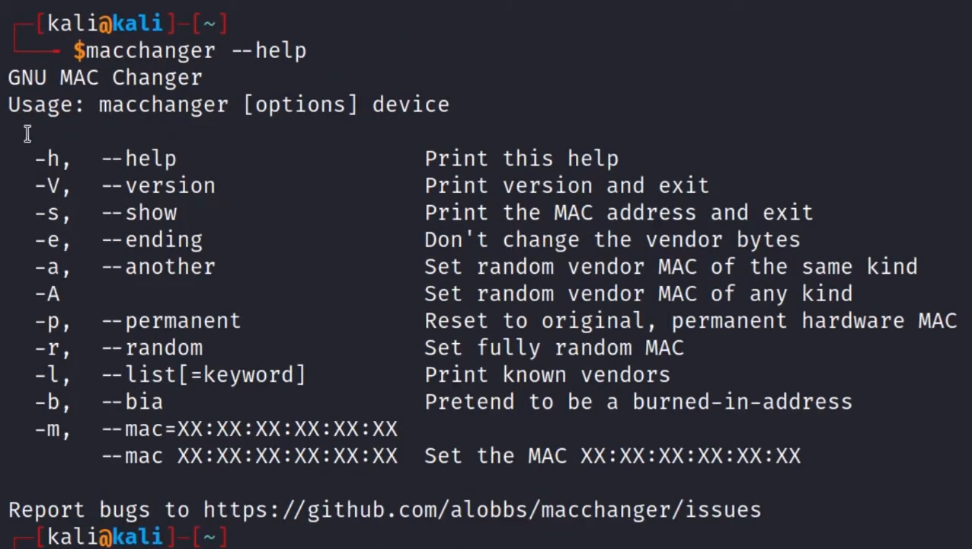
mouse_move(51, 524)
text(macc)
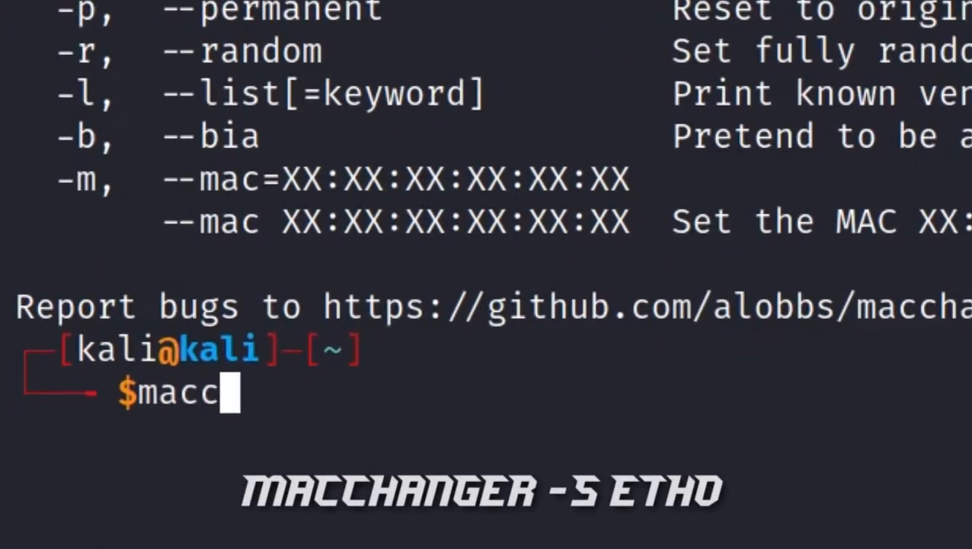
Show eth0's MAC with macchanger -s eth0 and highlight the permanent VMware address 00:0c:29:8d:04:f2.
text(hanger -)
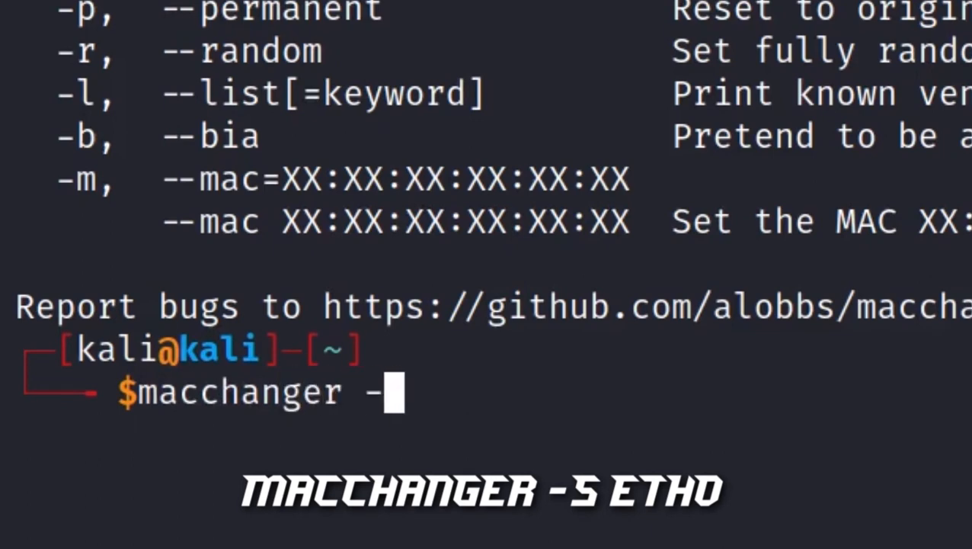
text(s eth0)
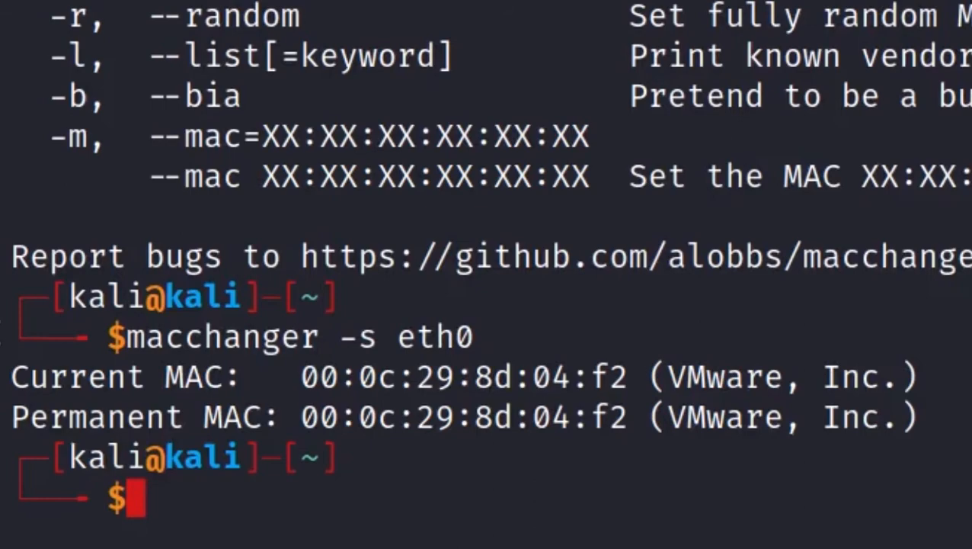
double_click(464, 375)
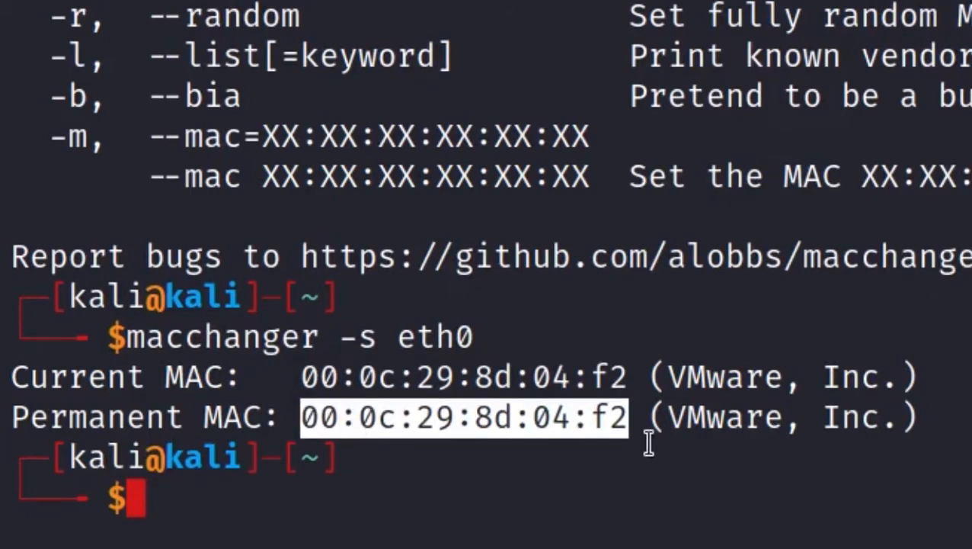
Assign eth0 a random vendor MAC (00:1b:84:6a:66:d1, Scan Engineering Telecom) via sudo macchanger -a eth0.
text(sudo macchanger -a eth0)
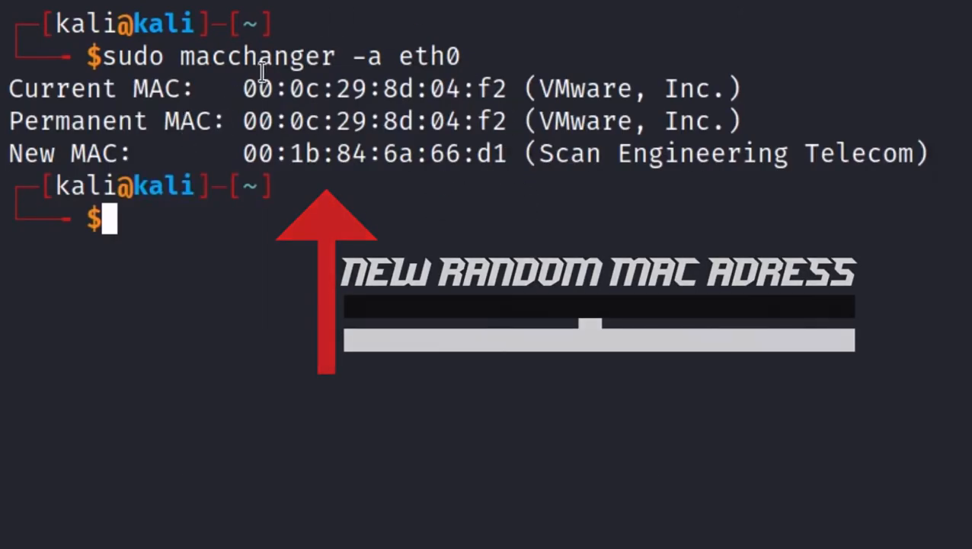
text(macc)
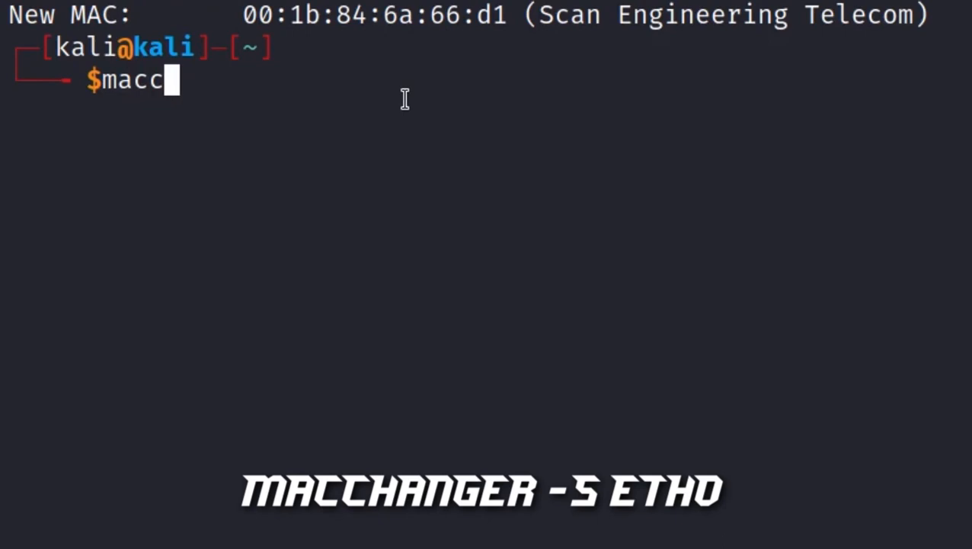
Verify eth0's current Scan Engineering Telecom MAC versus permanent VMware MAC, then enter sudo macchanger -p eth0.
text(hanger)
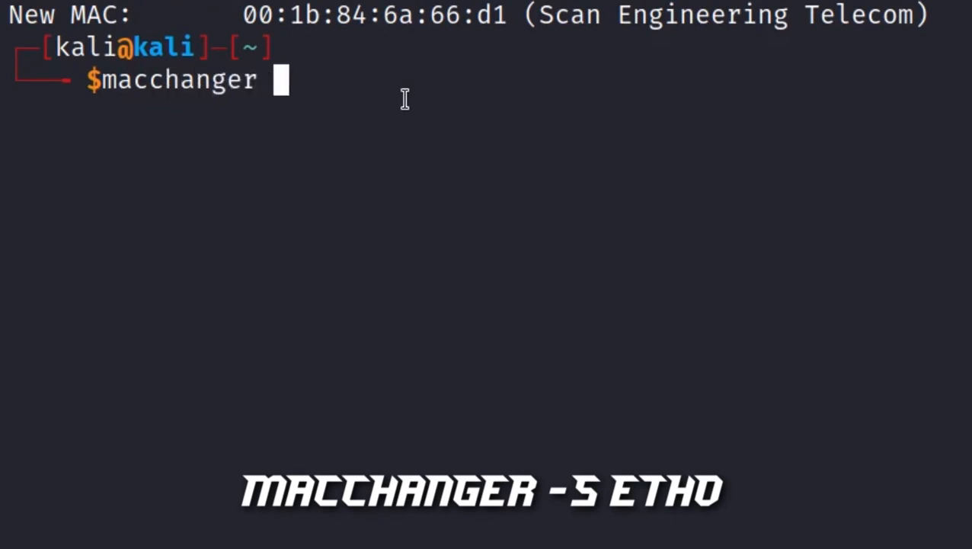
text(-s eth0)
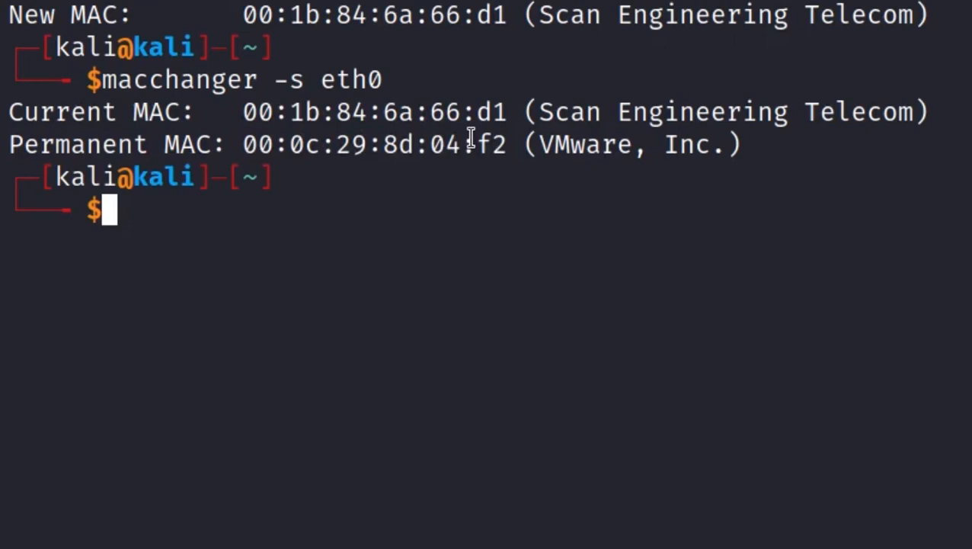
text(sudo macchanger -)
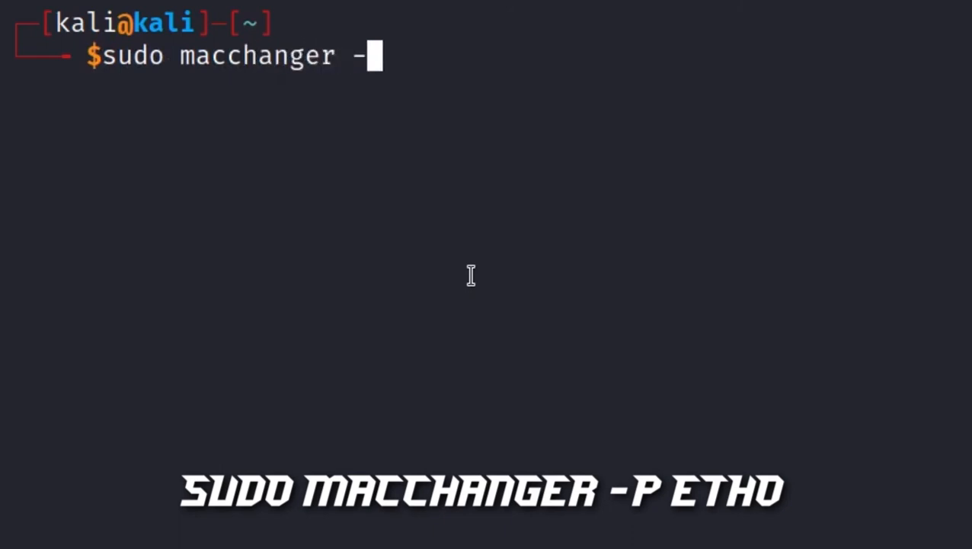
text(p eth0)
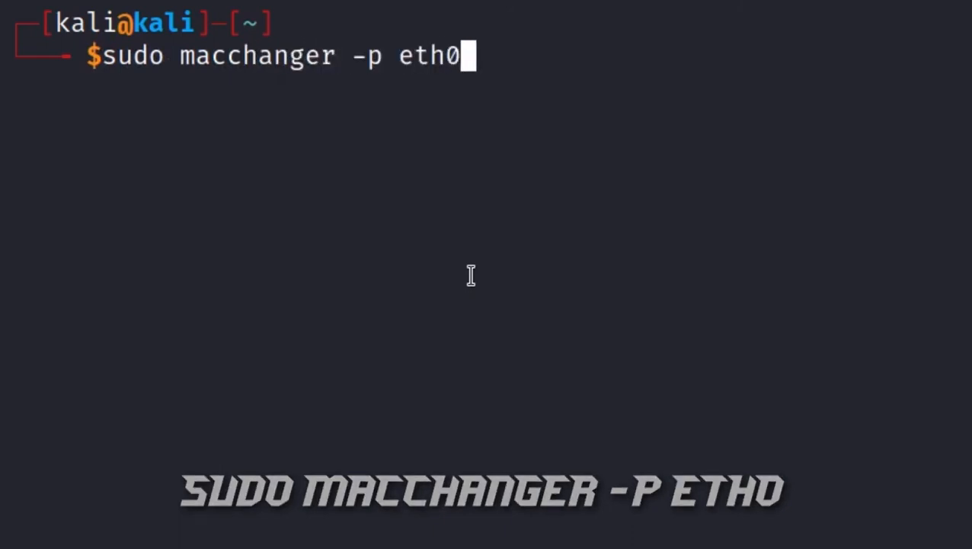